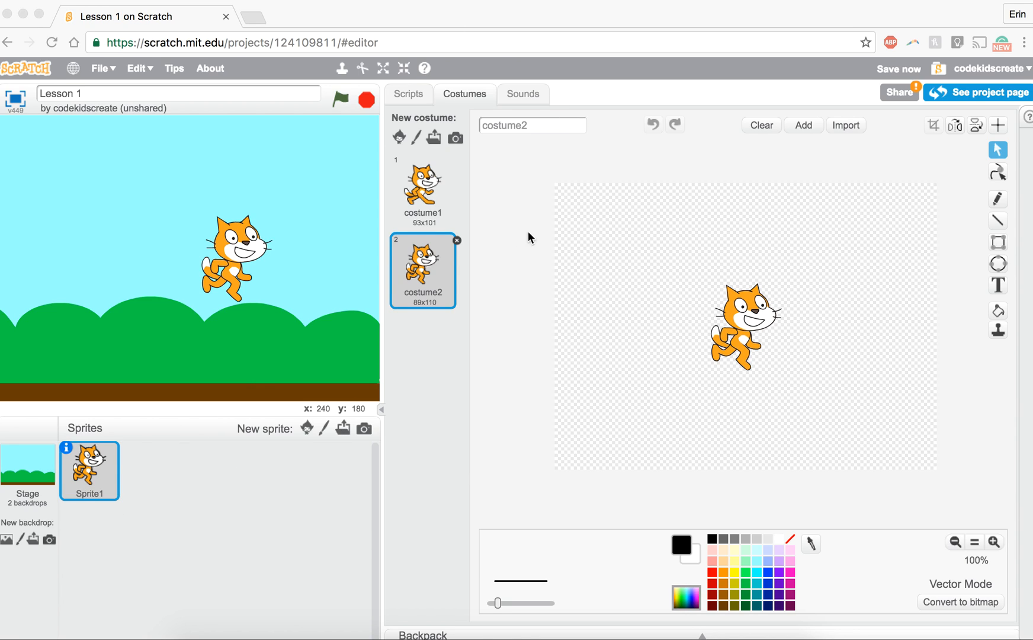
{"action": "mouse_move", "coordinate": [427, 192]}
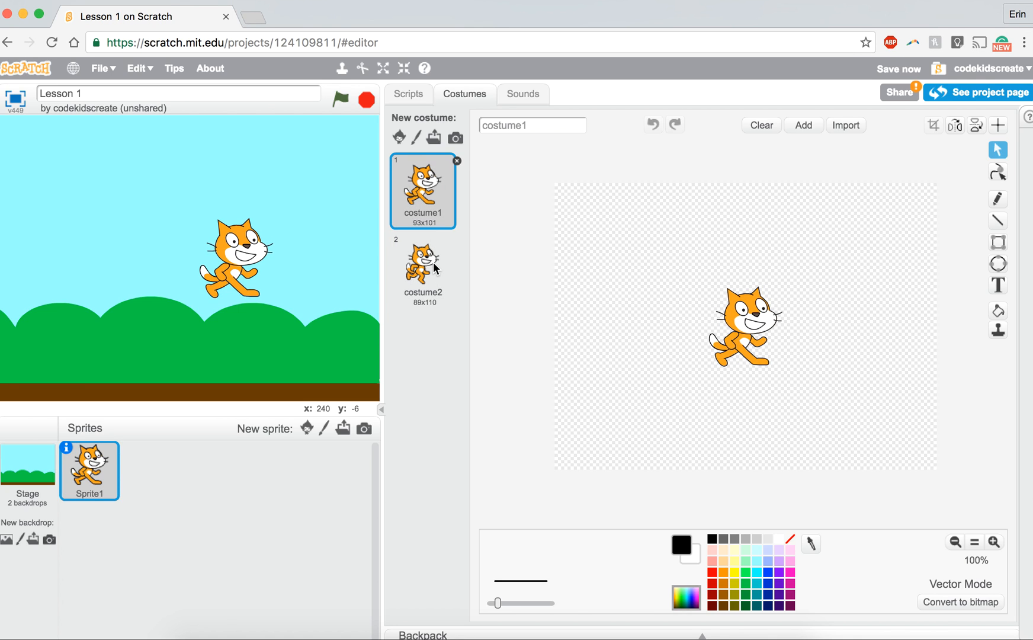
Step: Switch the cat to costume2 and return to the Scripts tab
{"action": "left_click", "coordinate": [423, 270]}
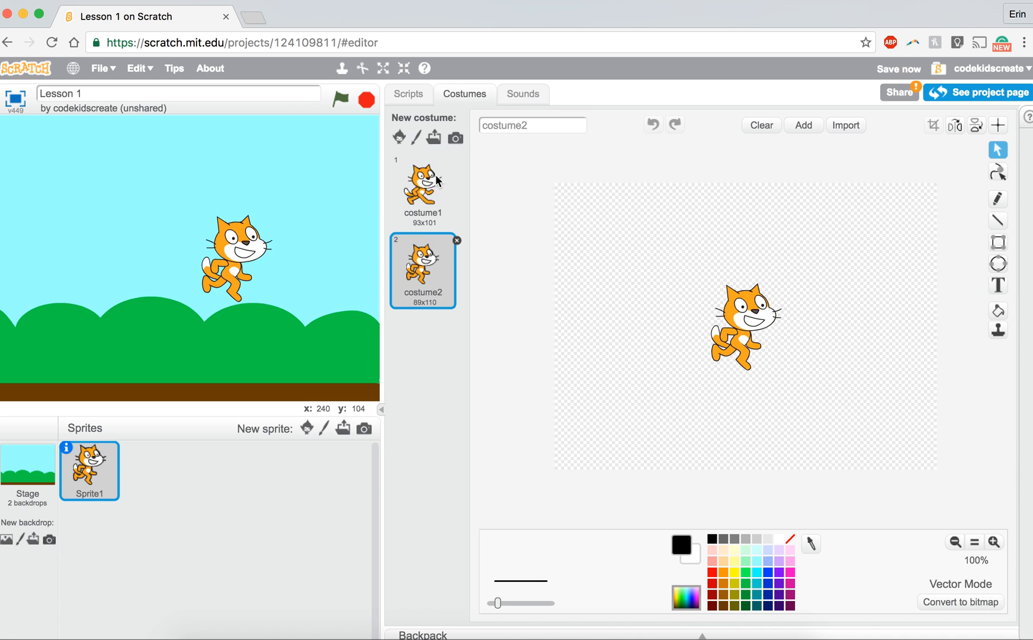
{"action": "left_click", "coordinate": [408, 94]}
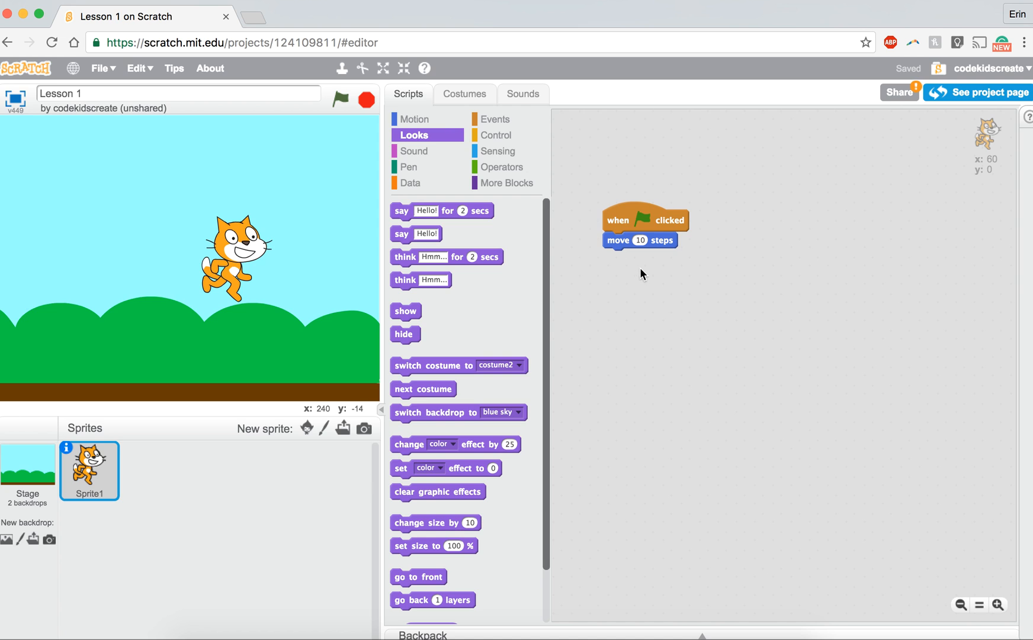
Step: Run the green-flag script, move the cat to the stage's lower left, and run it twice more
{"action": "left_click", "coordinate": [340, 101]}
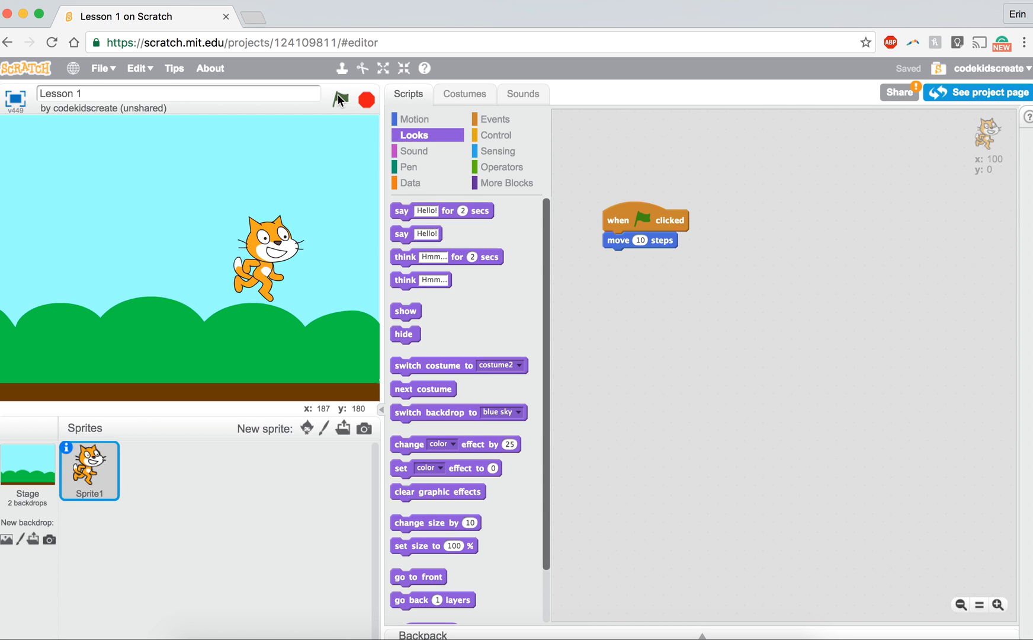
{"action": "left_click", "coordinate": [342, 99]}
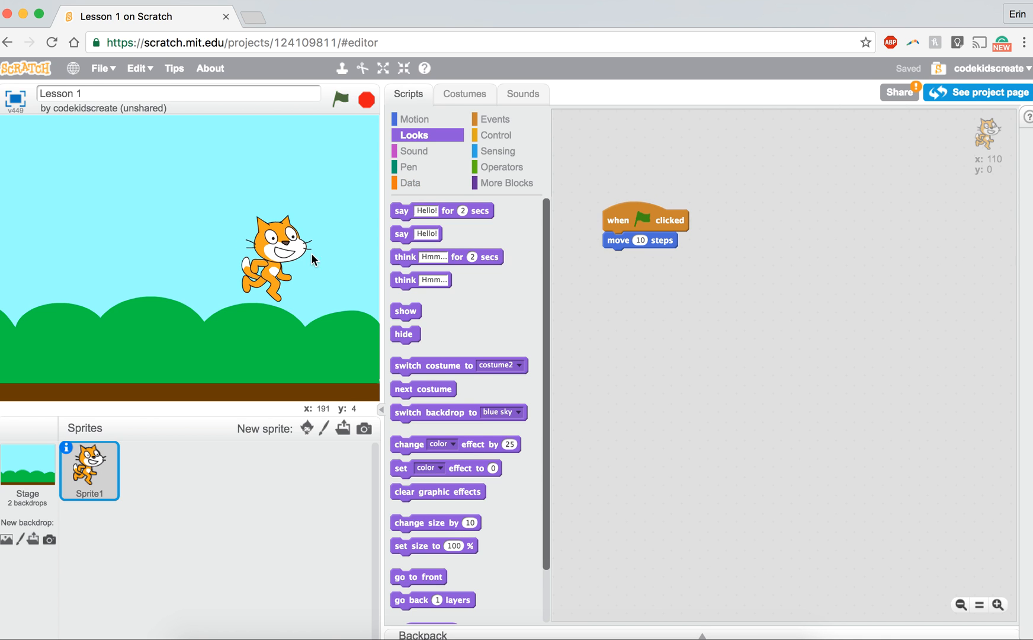
{"action": "left_click_drag", "start_coordinate": [277, 257], "coordinate": [89, 329]}
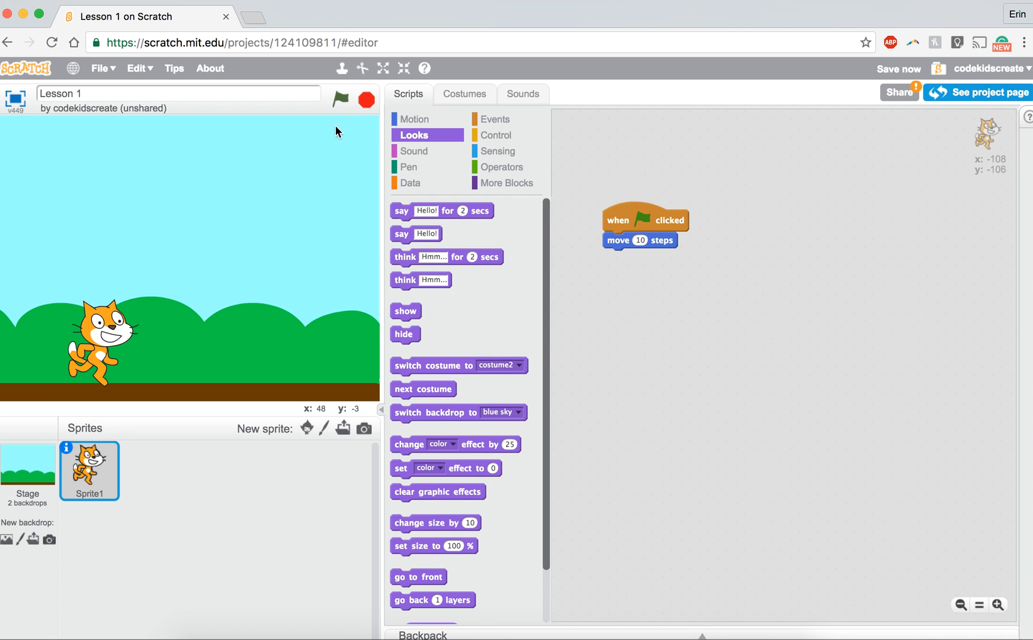
{"action": "left_click", "coordinate": [341, 100]}
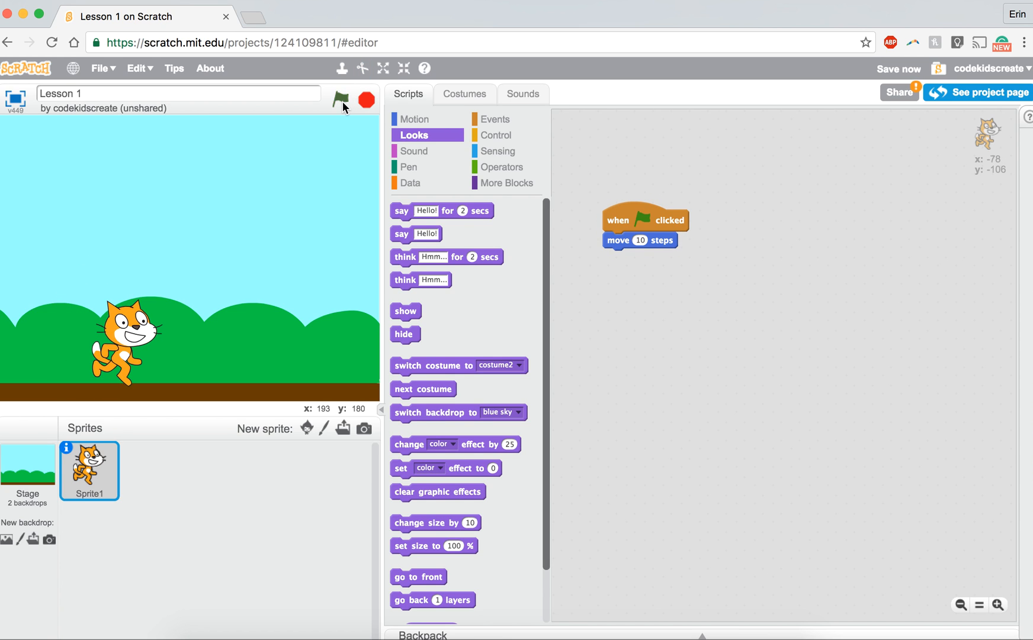
{"action": "left_click", "coordinate": [341, 100]}
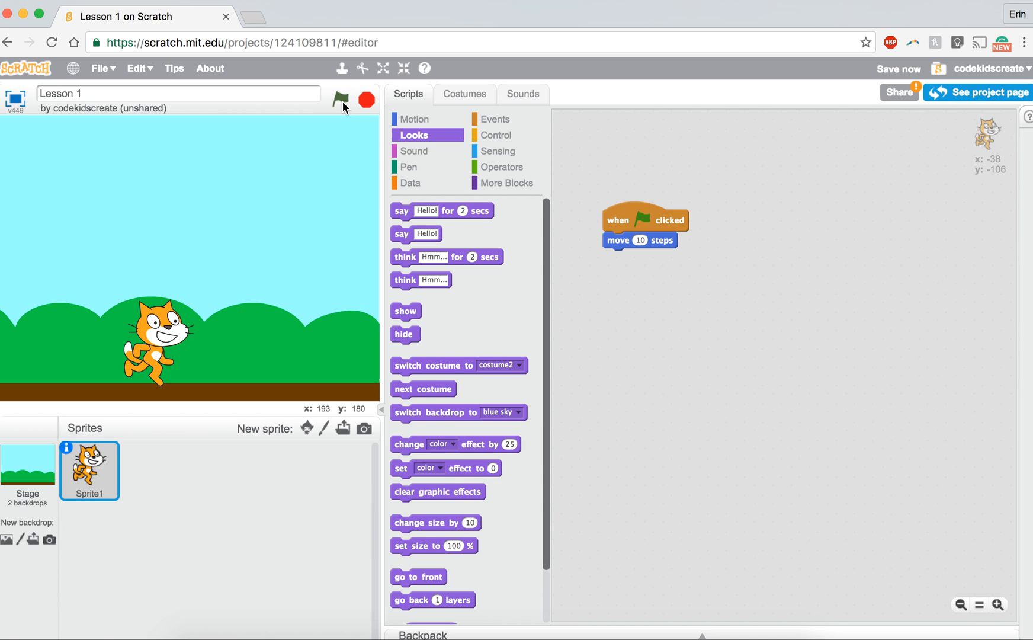
{"action": "mouse_move", "coordinate": [623, 212]}
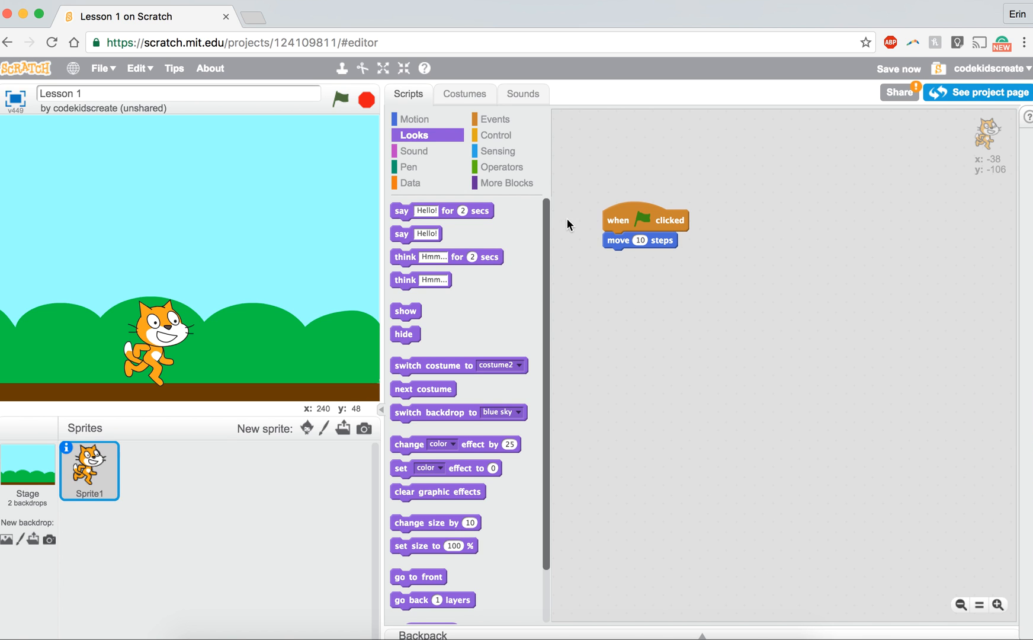
Step: In the Costumes tab, flip the cat between costume1 and costume2
{"action": "left_click", "coordinate": [464, 94]}
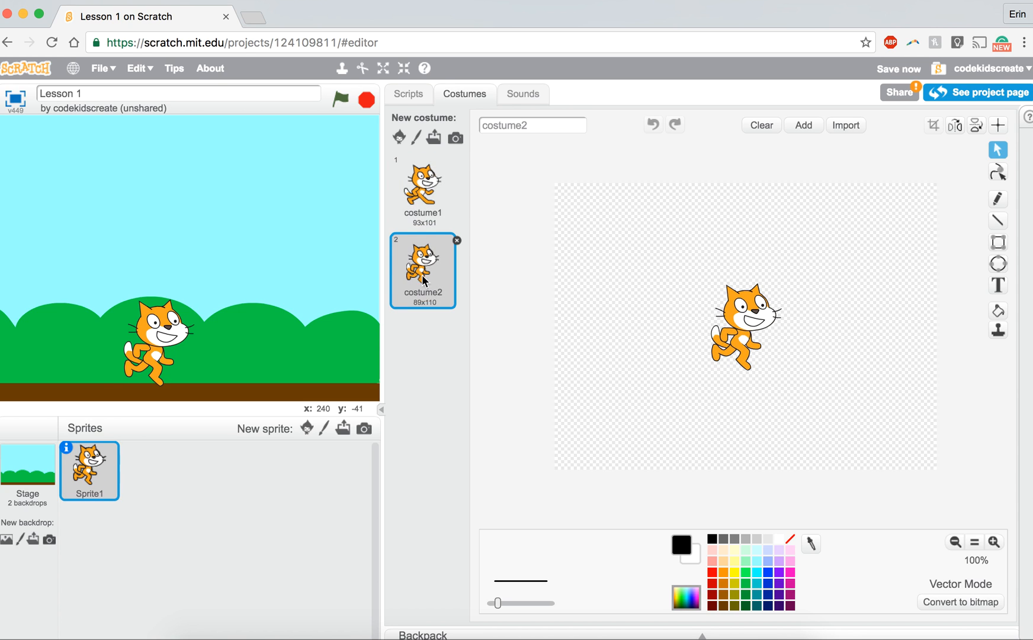
{"action": "left_click", "coordinate": [422, 191]}
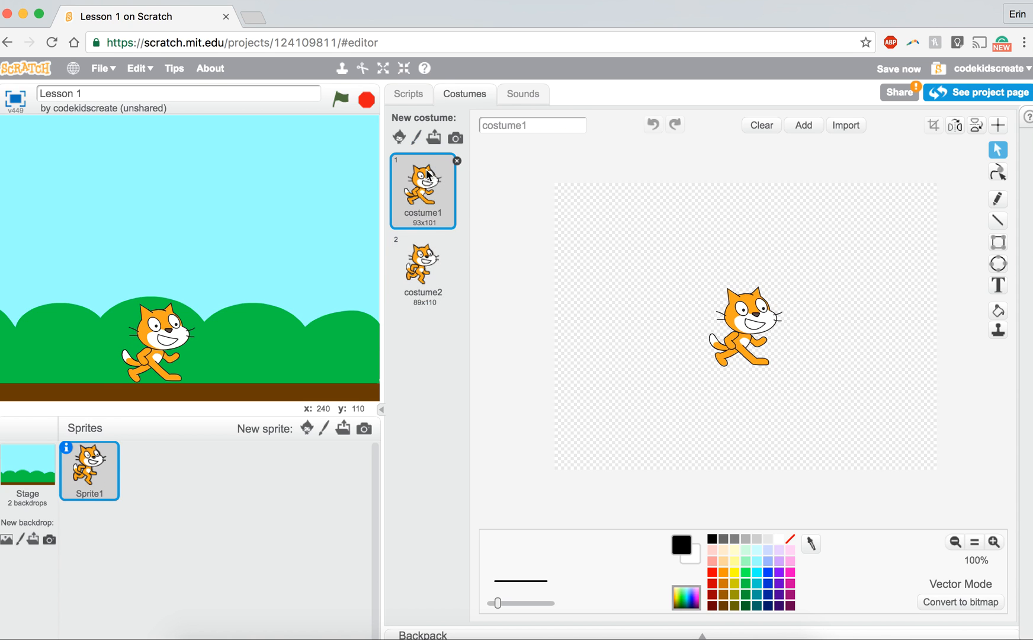
{"action": "left_click", "coordinate": [422, 269]}
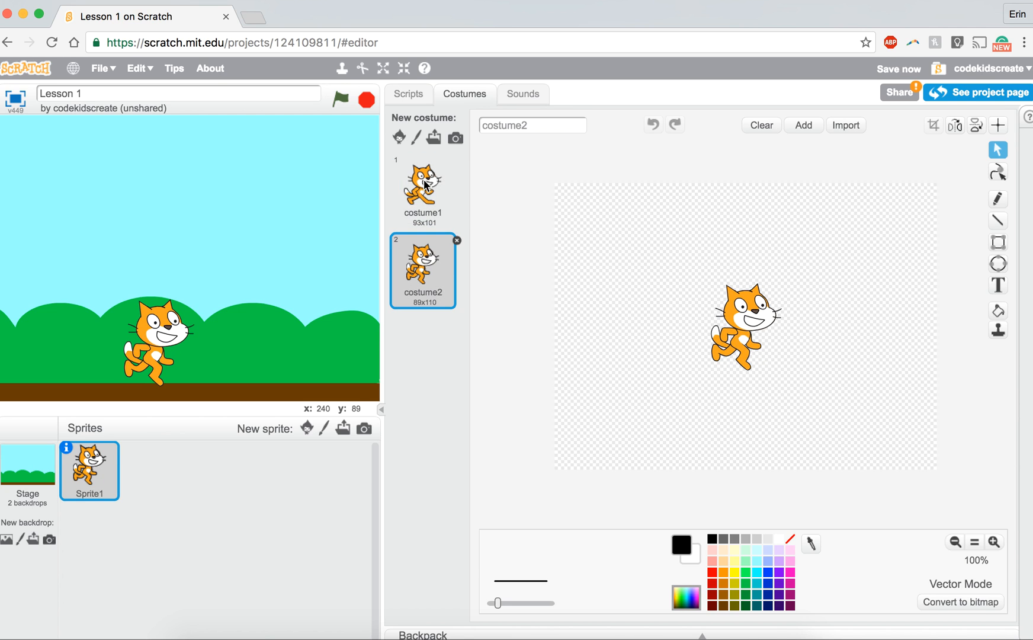
{"action": "left_click", "coordinate": [423, 188]}
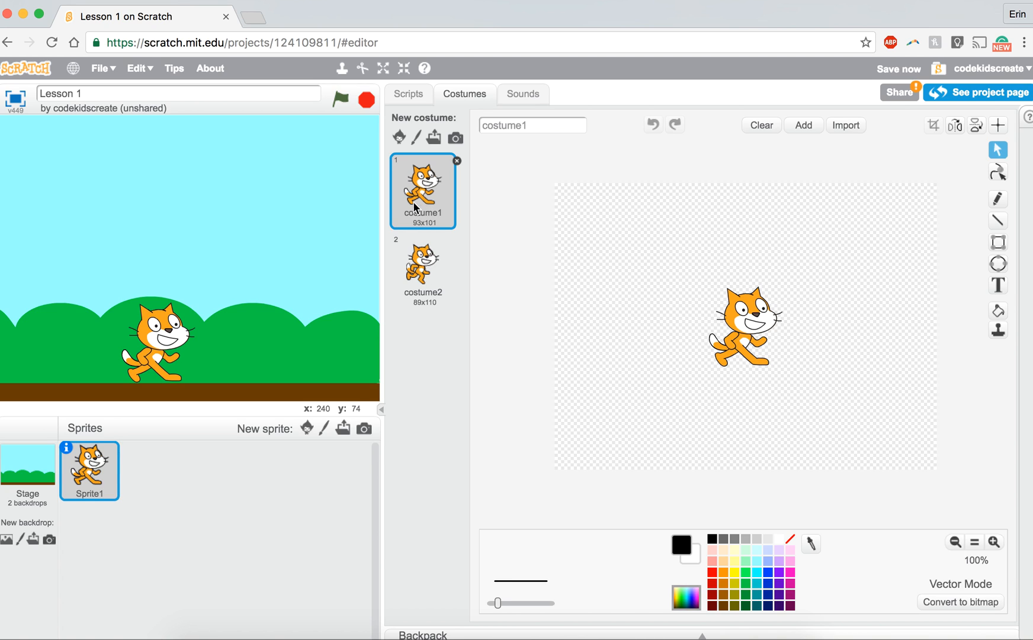
{"action": "left_click", "coordinate": [422, 267]}
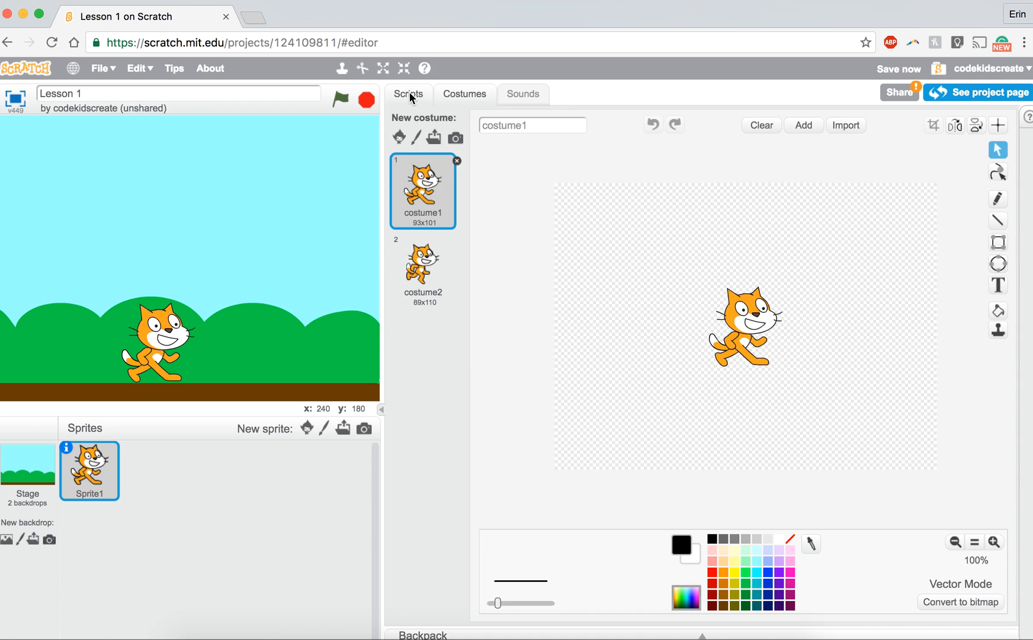
Step: Attach a 'switch costume to costume2' block under 'when this sprite clicked'
{"action": "left_click", "coordinate": [407, 94]}
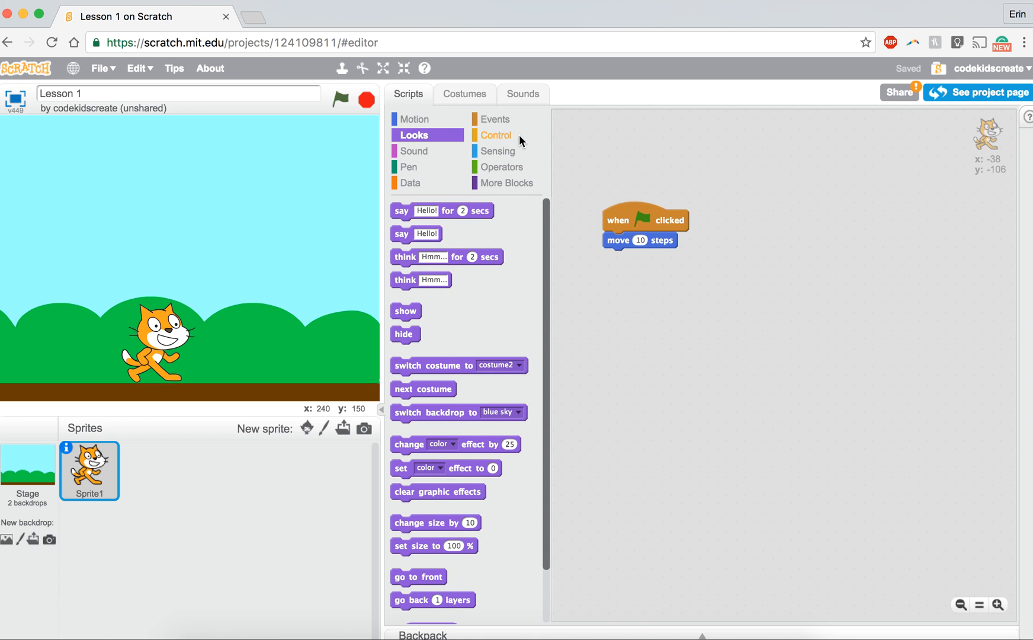
{"action": "left_click", "coordinate": [495, 118]}
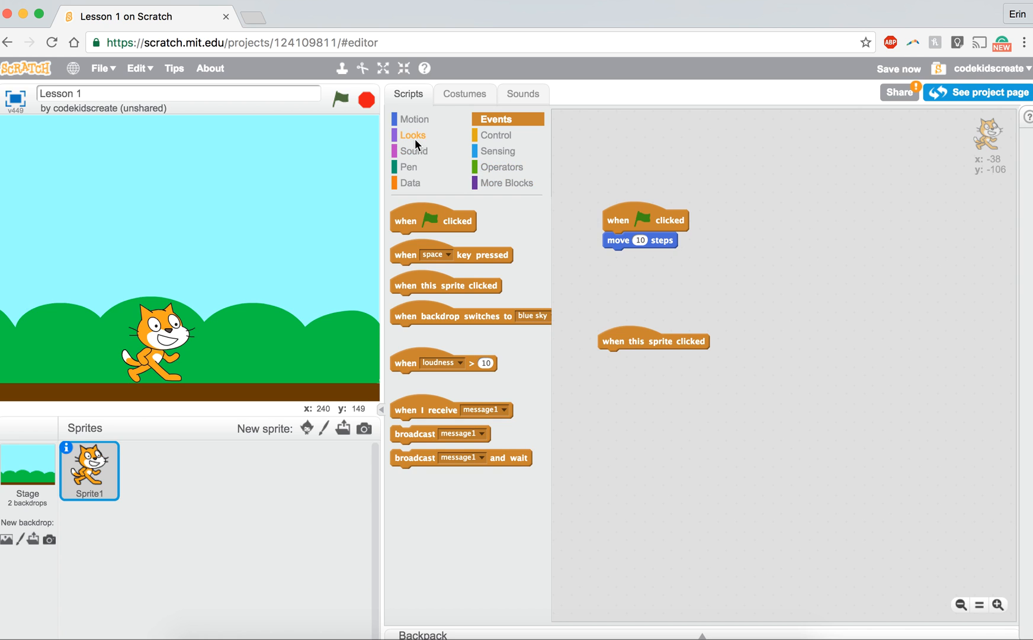
{"action": "left_click", "coordinate": [412, 134]}
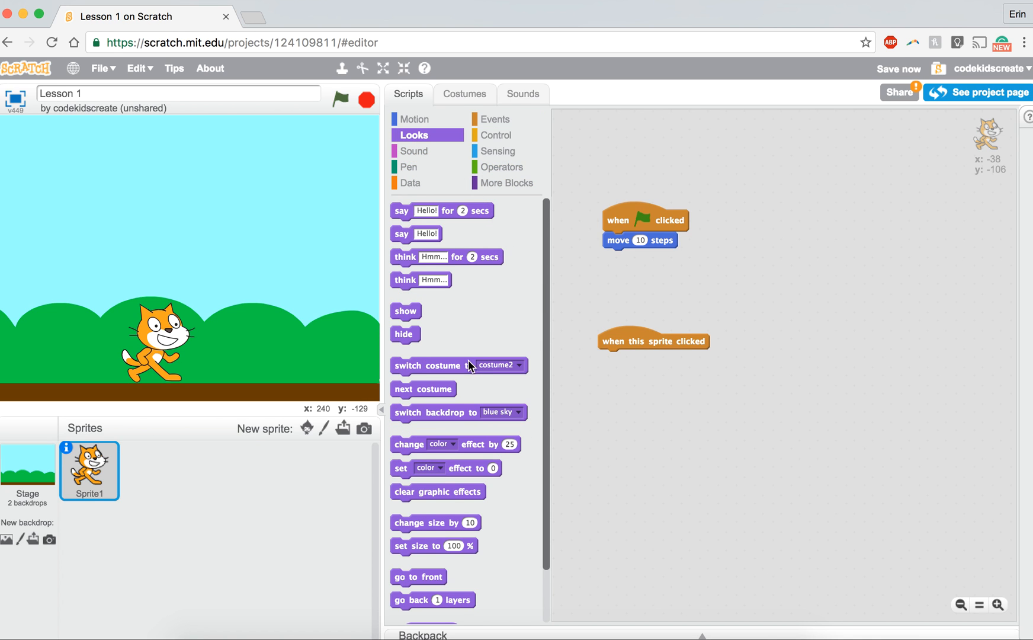
{"action": "mouse_move", "coordinate": [459, 368]}
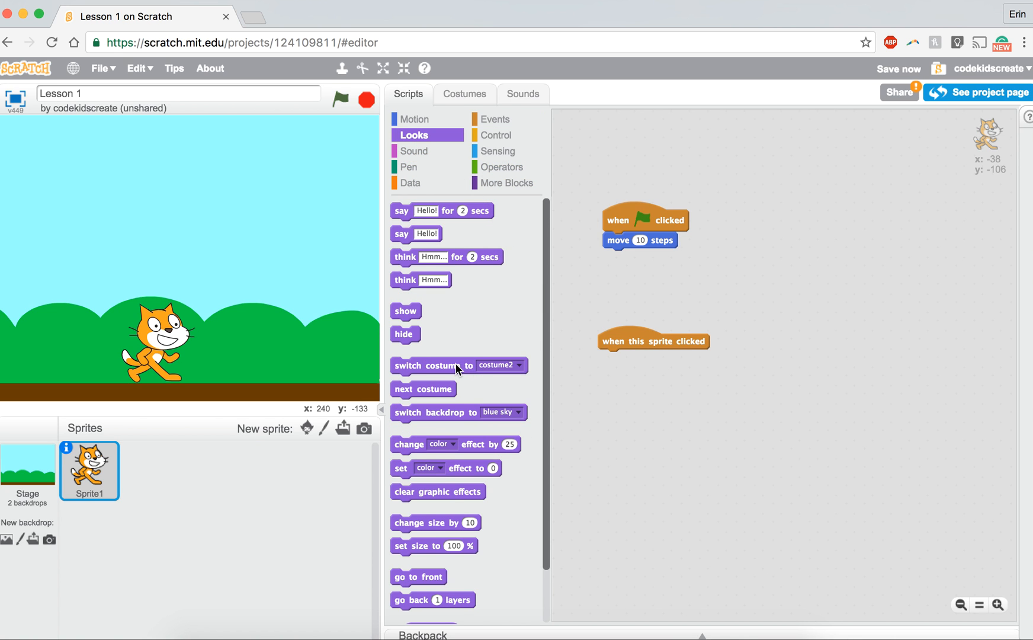
{"action": "left_click_drag", "start_coordinate": [433, 365], "coordinate": [656, 359]}
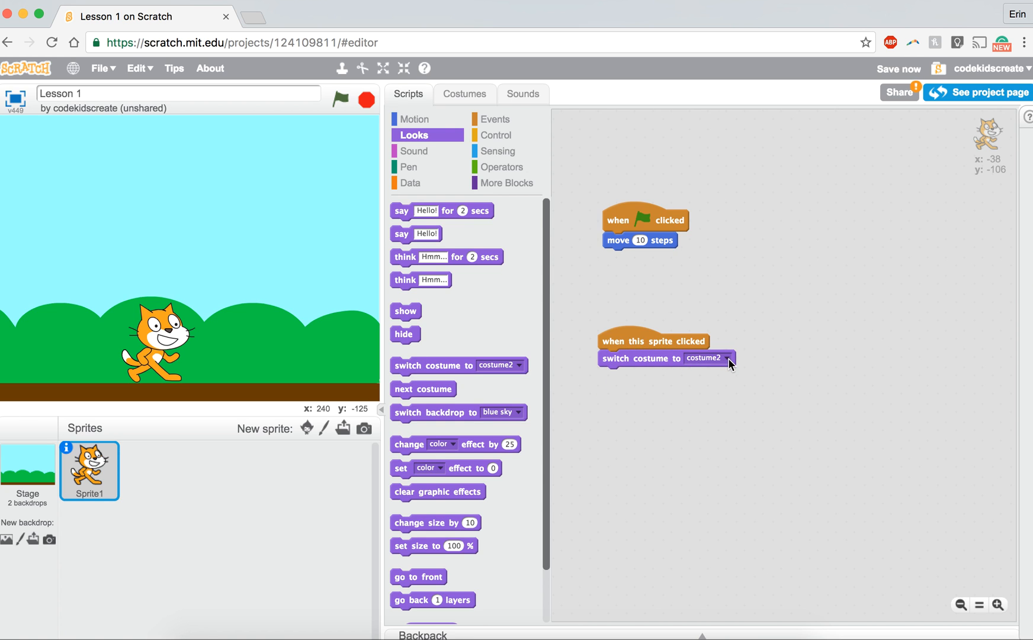
{"action": "left_click", "coordinate": [728, 358]}
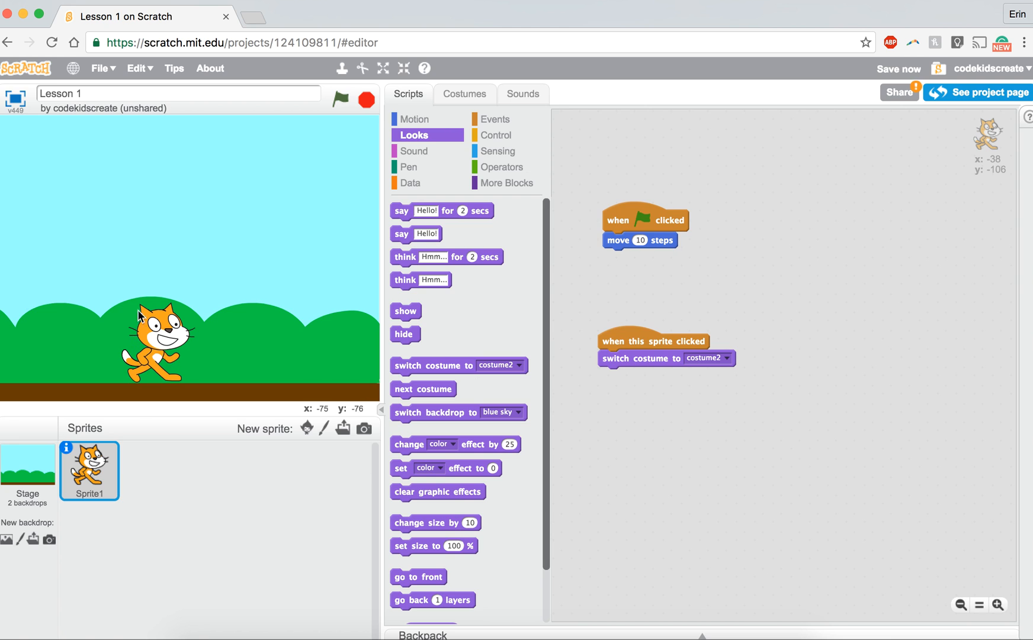
Step: Add 'wait 1 secs' followed by 'switch costume to costume1'
{"action": "left_click", "coordinate": [498, 135]}
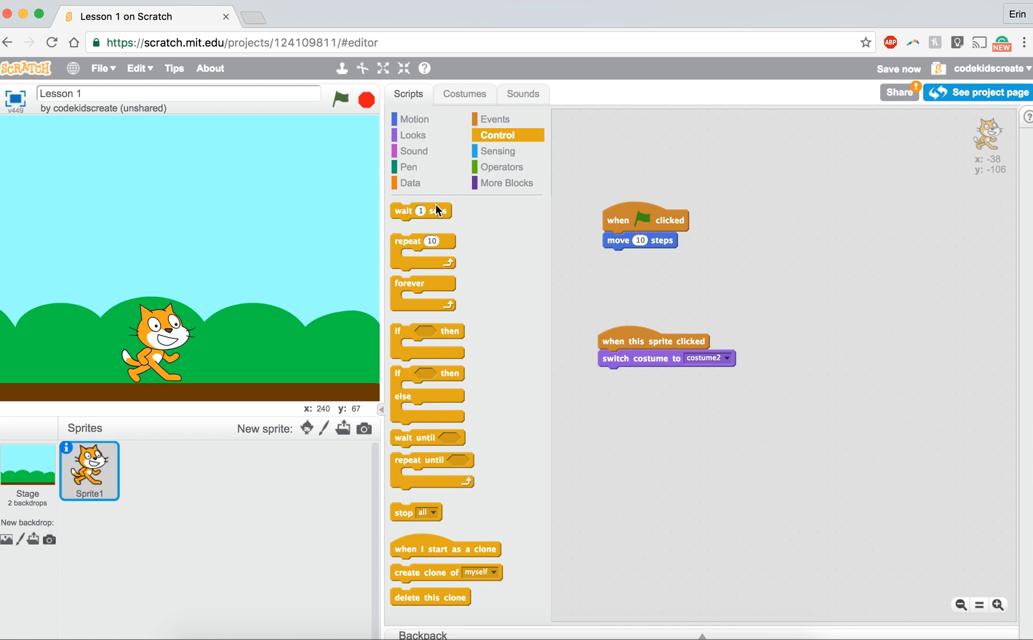
{"action": "left_click_drag", "start_coordinate": [421, 211], "coordinate": [628, 376]}
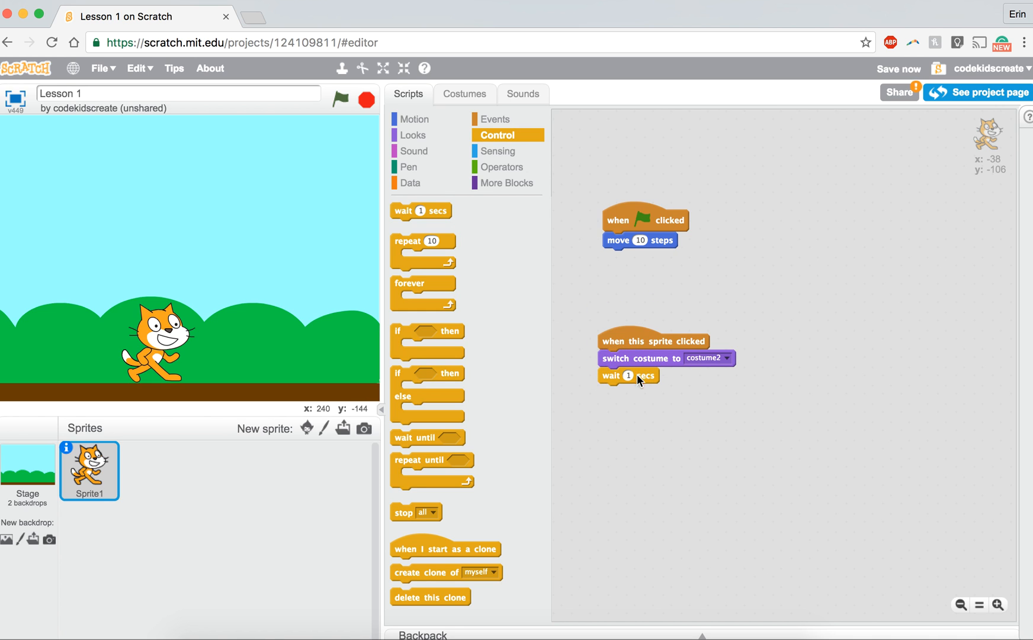
{"action": "left_click", "coordinate": [412, 135]}
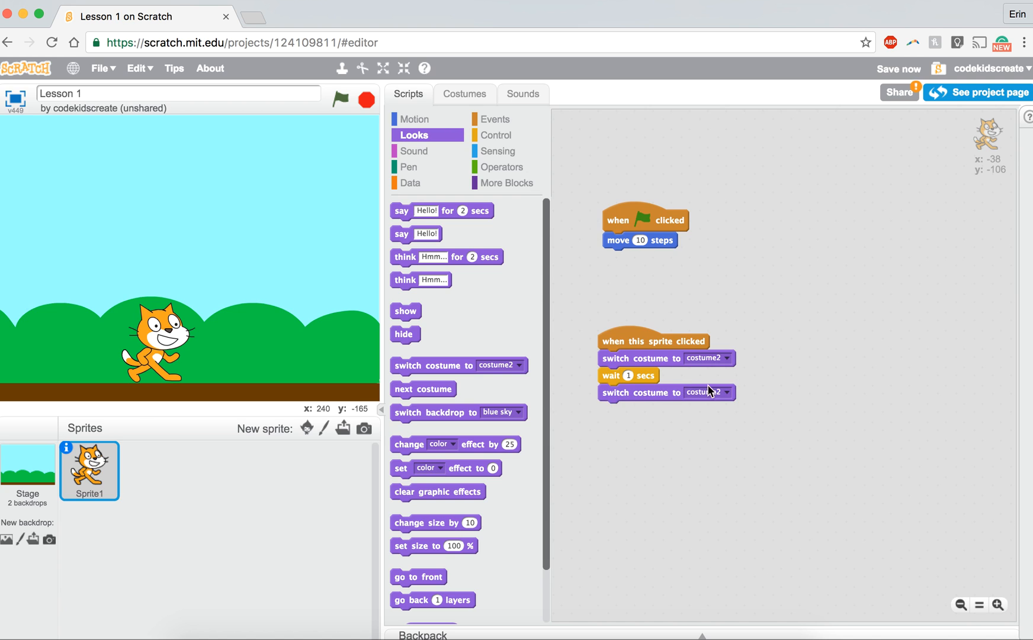
{"action": "left_click", "coordinate": [707, 393]}
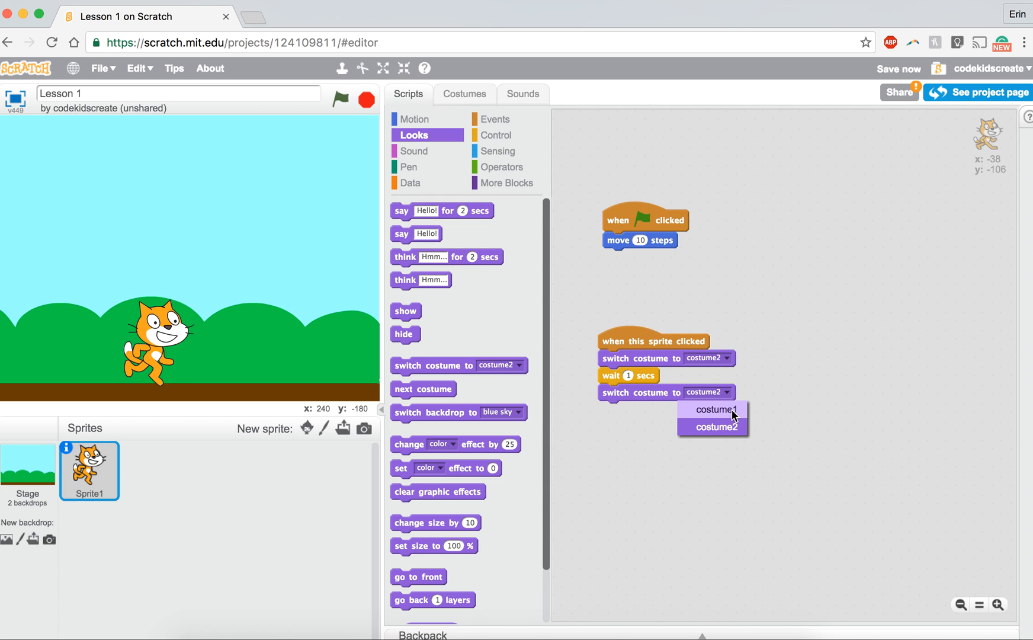
{"action": "left_click", "coordinate": [711, 410]}
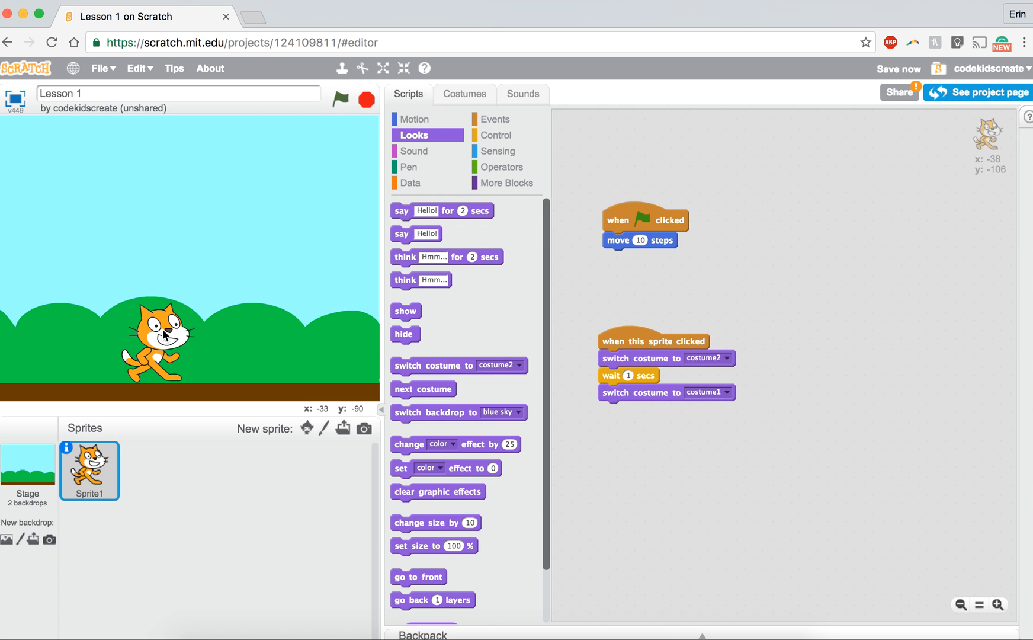
Step: Add a 'wait 1 secs' block at the end of the repeat 10 loop
{"action": "left_click", "coordinate": [498, 135]}
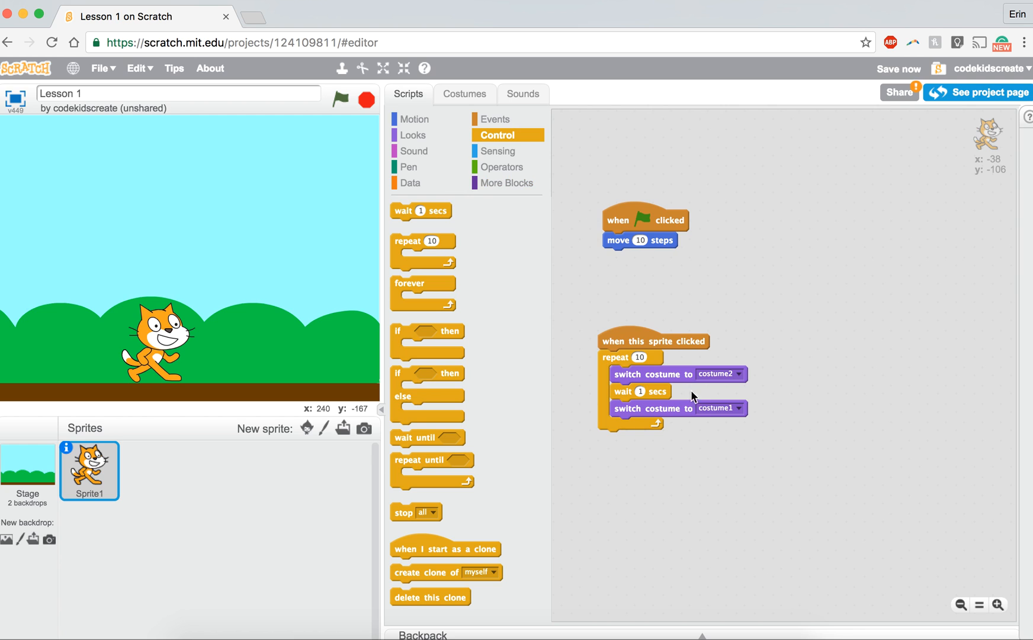
{"action": "mouse_move", "coordinate": [695, 279]}
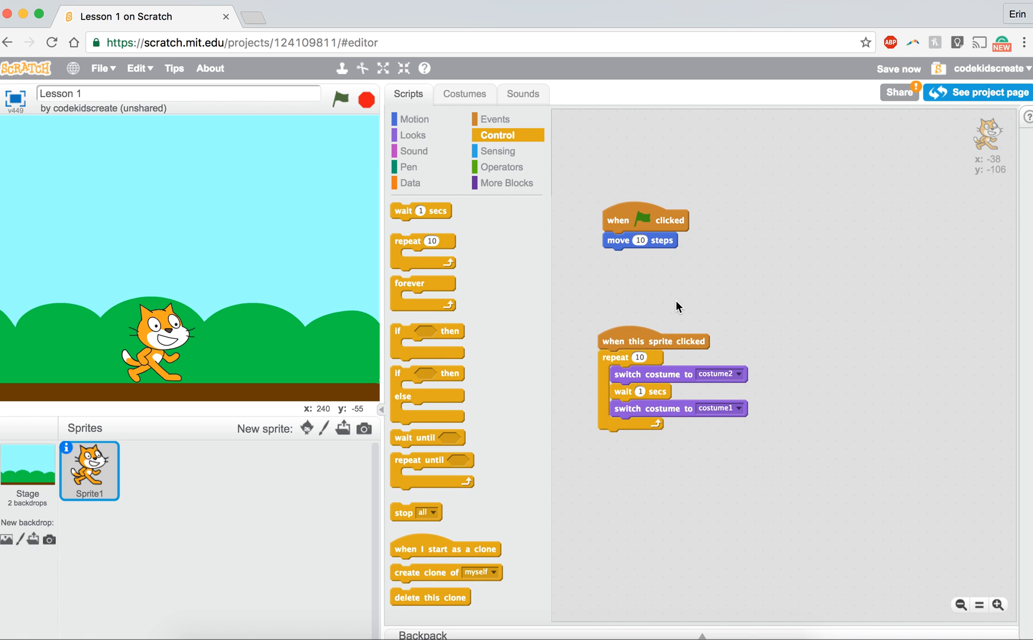
{"action": "mouse_move", "coordinate": [657, 377]}
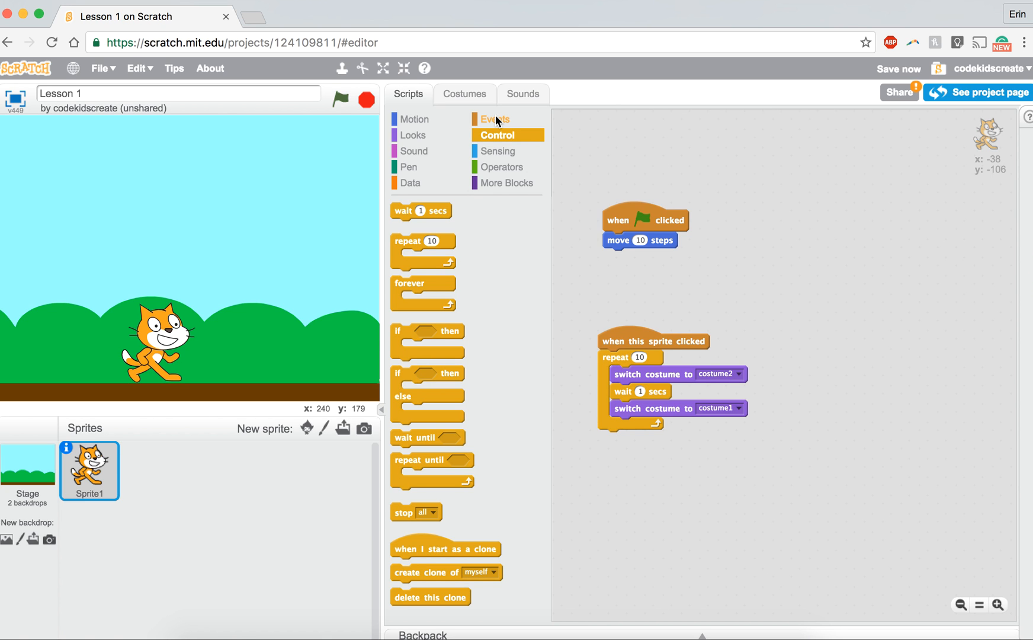
{"action": "left_click_drag", "start_coordinate": [420, 211], "coordinate": [574, 272]}
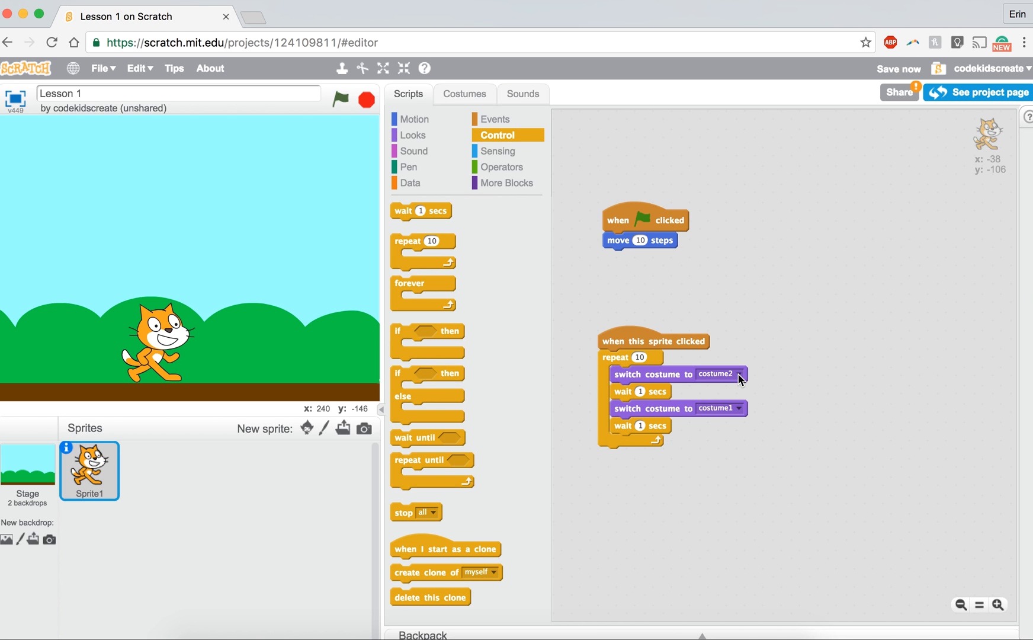
{"action": "mouse_move", "coordinate": [168, 333]}
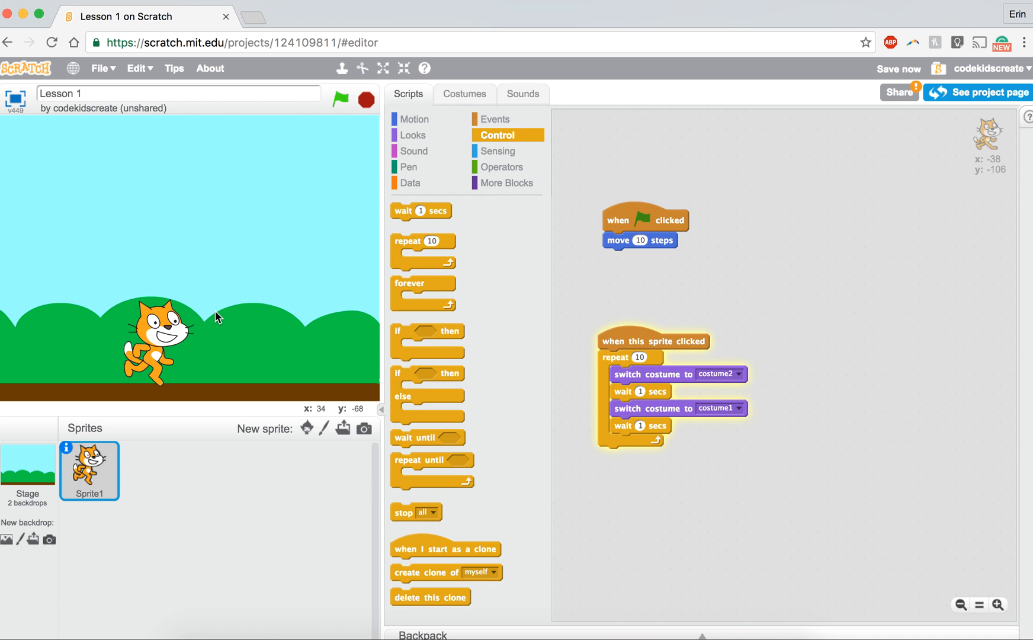
Step: Run the flag script, remove the green-flag hat, and move 'move 10 steps' into the loop
{"action": "left_click", "coordinate": [341, 100]}
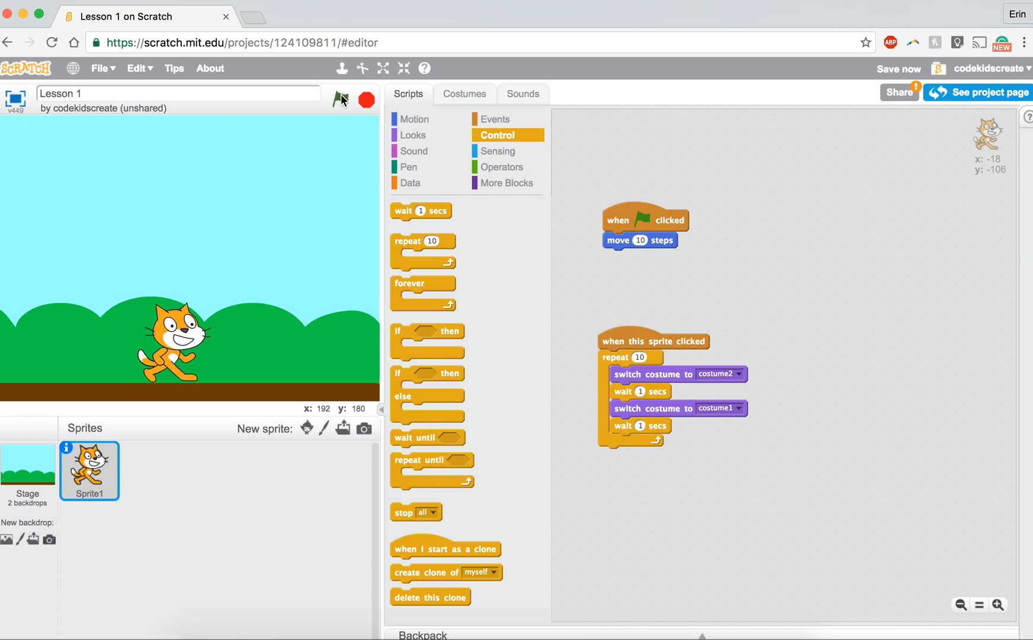
{"action": "mouse_move", "coordinate": [336, 398]}
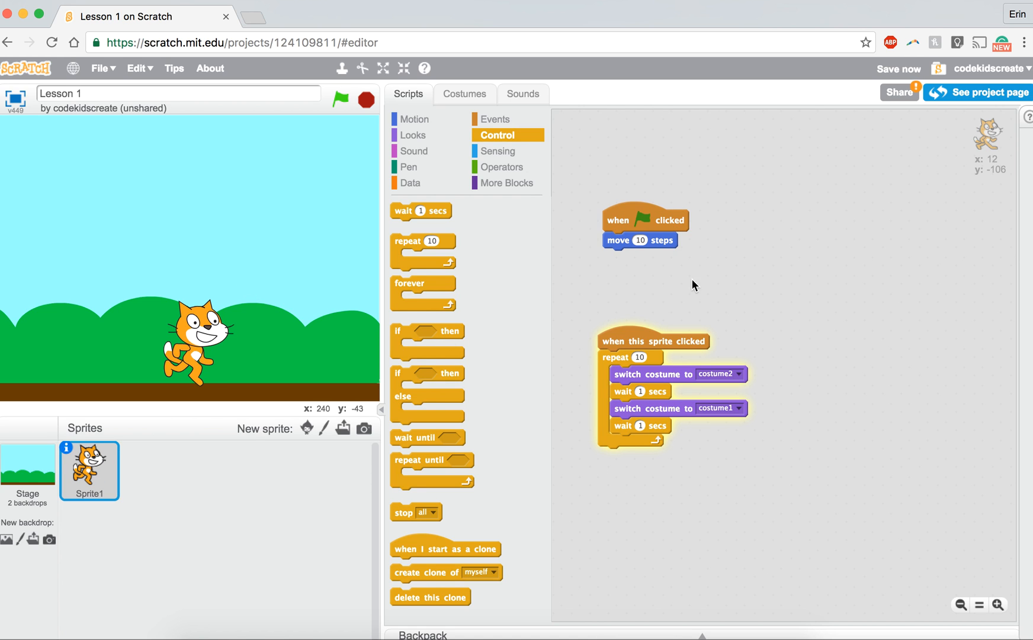
{"action": "left_click_drag", "start_coordinate": [638, 240], "coordinate": [692, 248]}
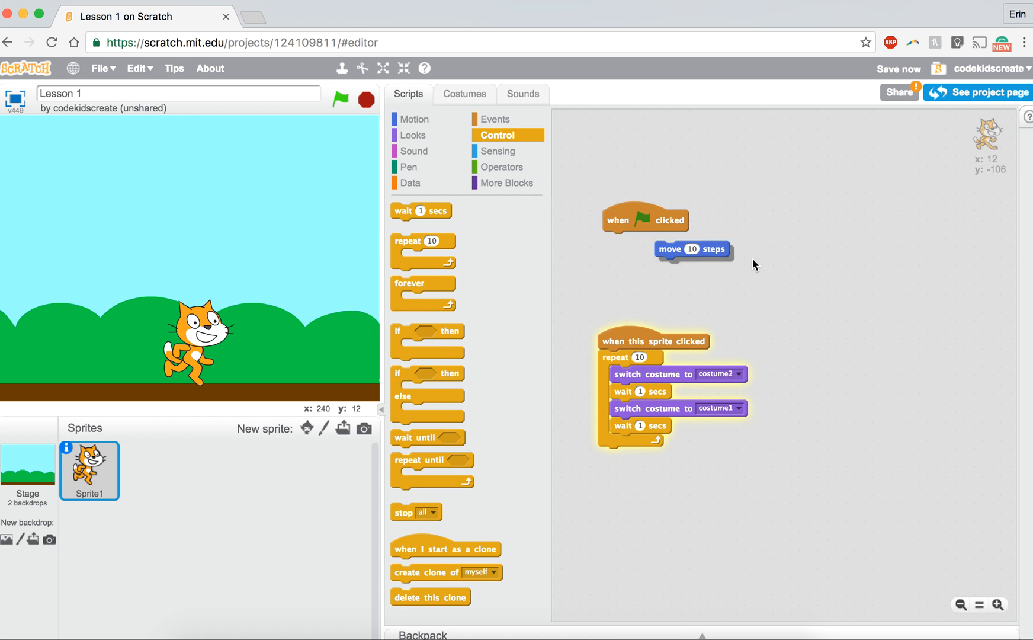
{"action": "left_click_drag", "start_coordinate": [692, 249], "coordinate": [749, 267]}
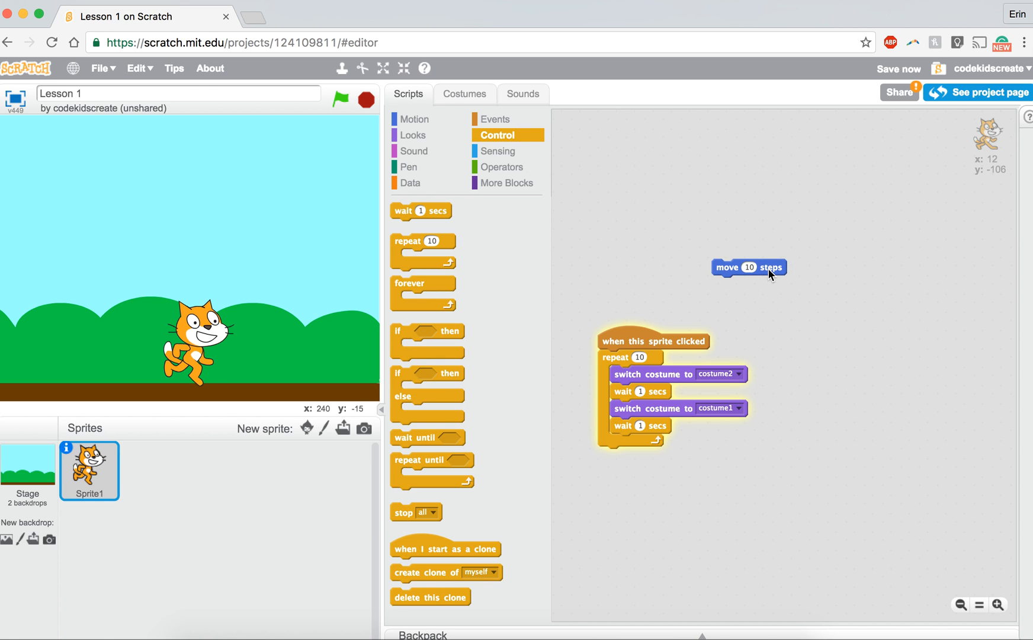
{"action": "left_click_drag", "start_coordinate": [748, 267], "coordinate": [659, 393]}
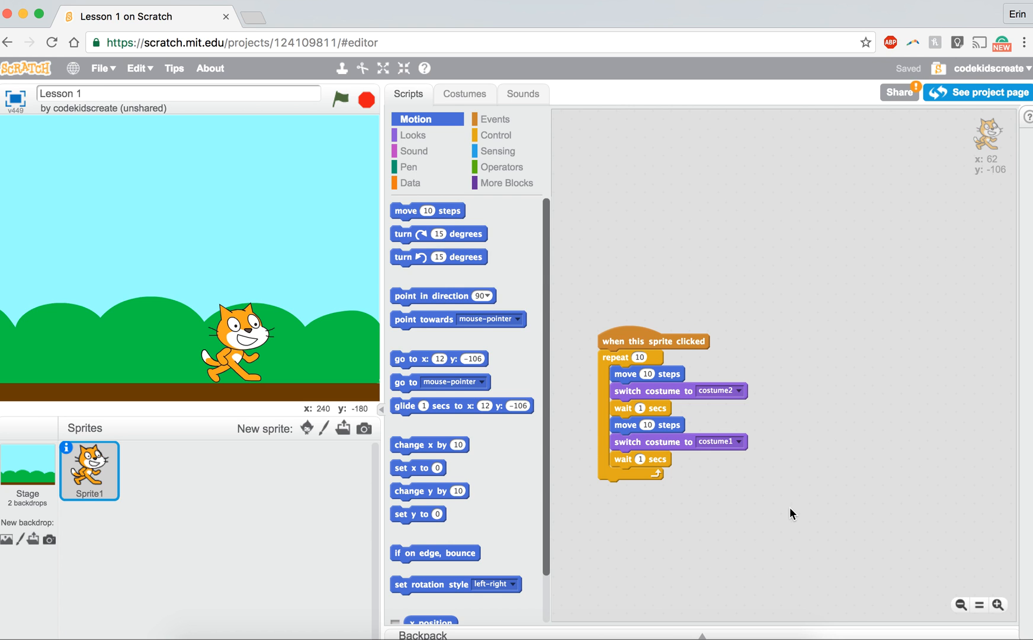
{"action": "mouse_move", "coordinate": [263, 334]}
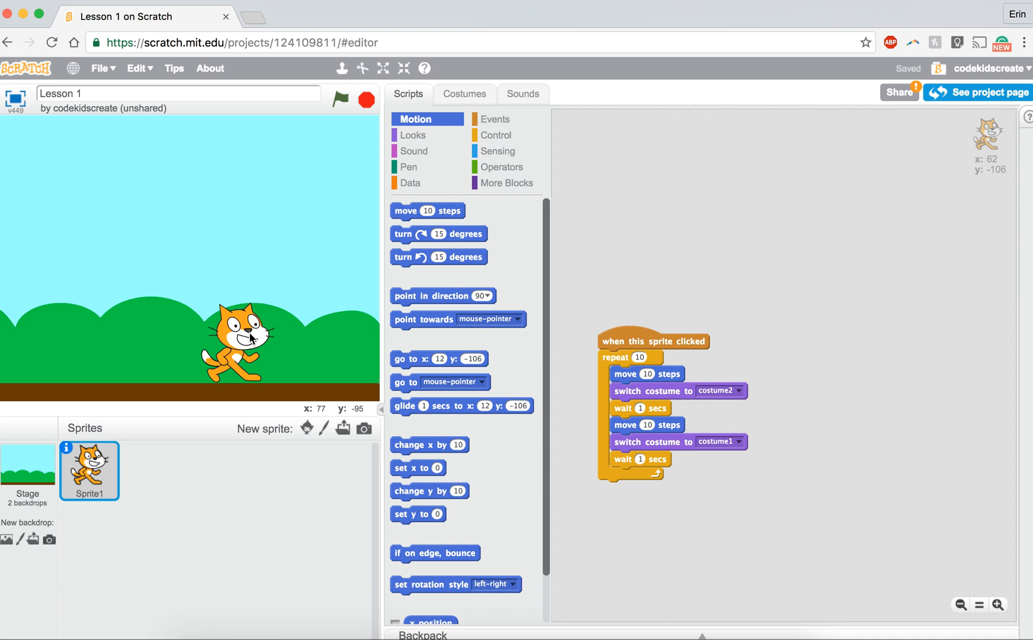
{"action": "mouse_move", "coordinate": [360, 361]}
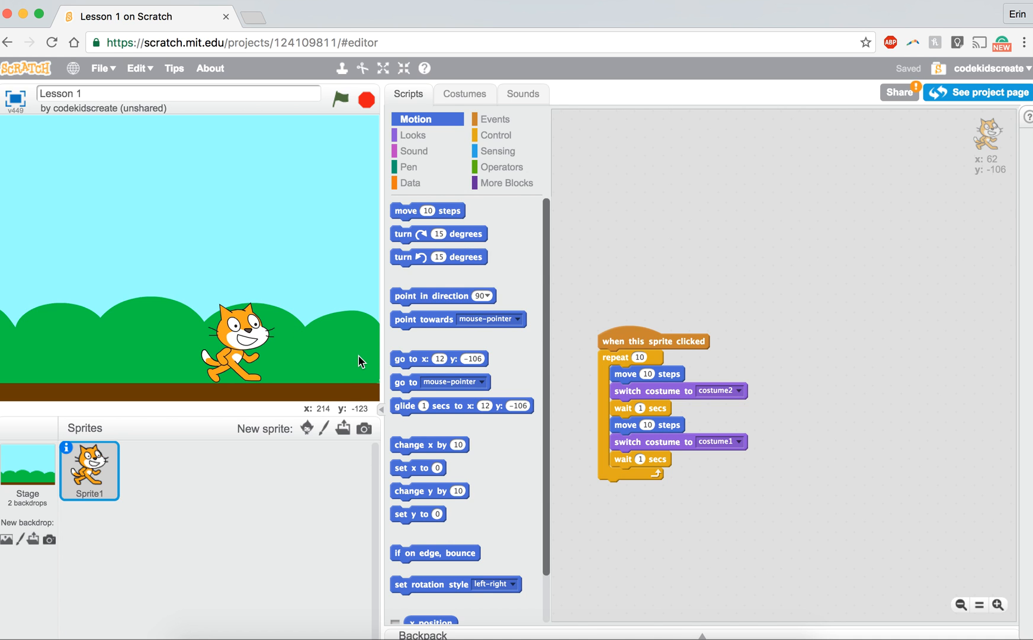
{"action": "mouse_move", "coordinate": [358, 374]}
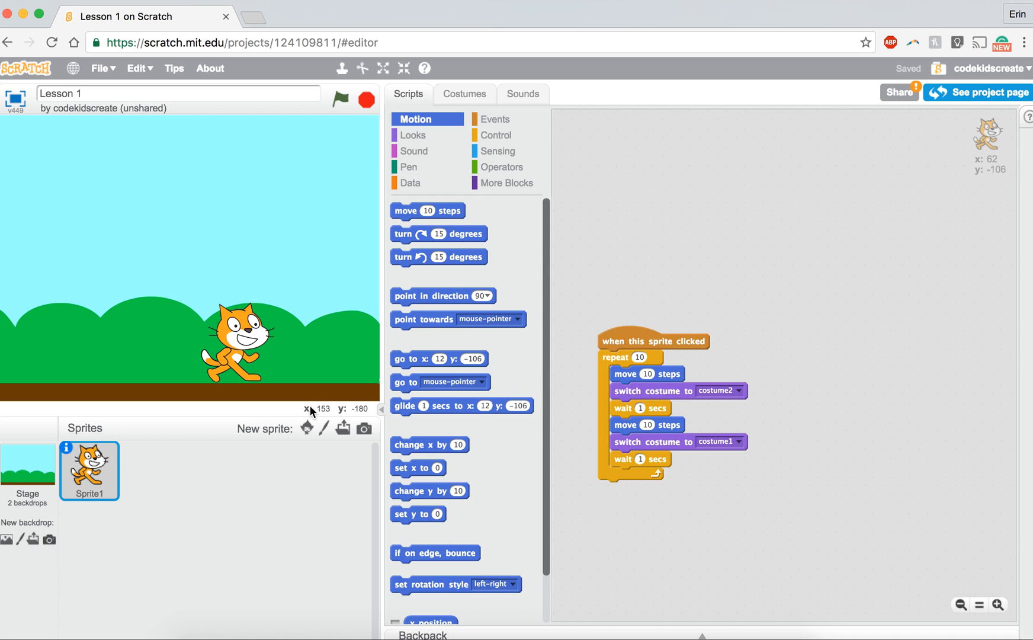
{"action": "mouse_move", "coordinate": [263, 315]}
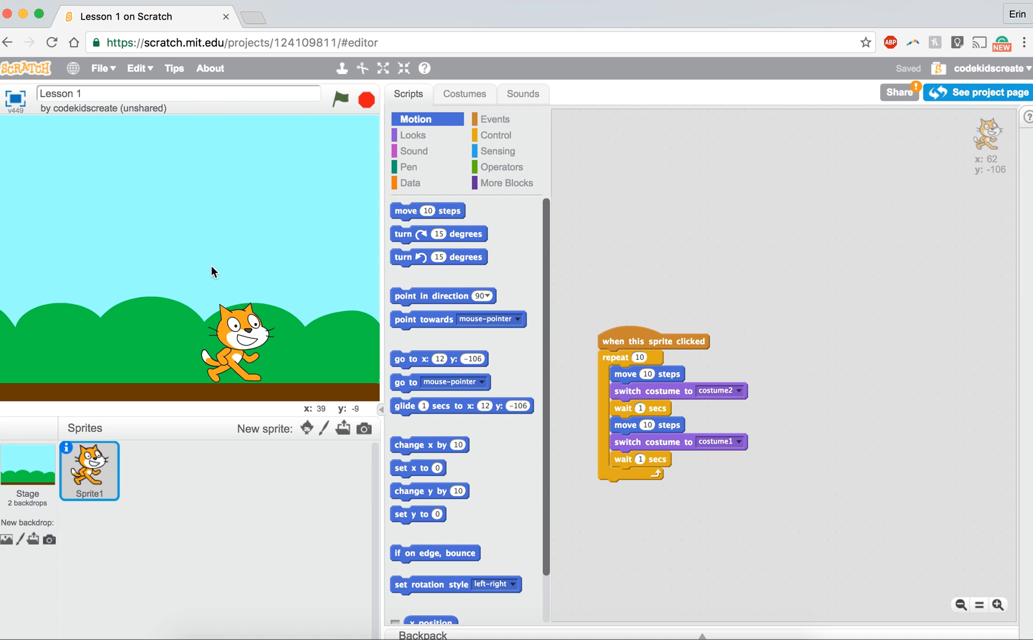
{"action": "mouse_move", "coordinate": [294, 351]}
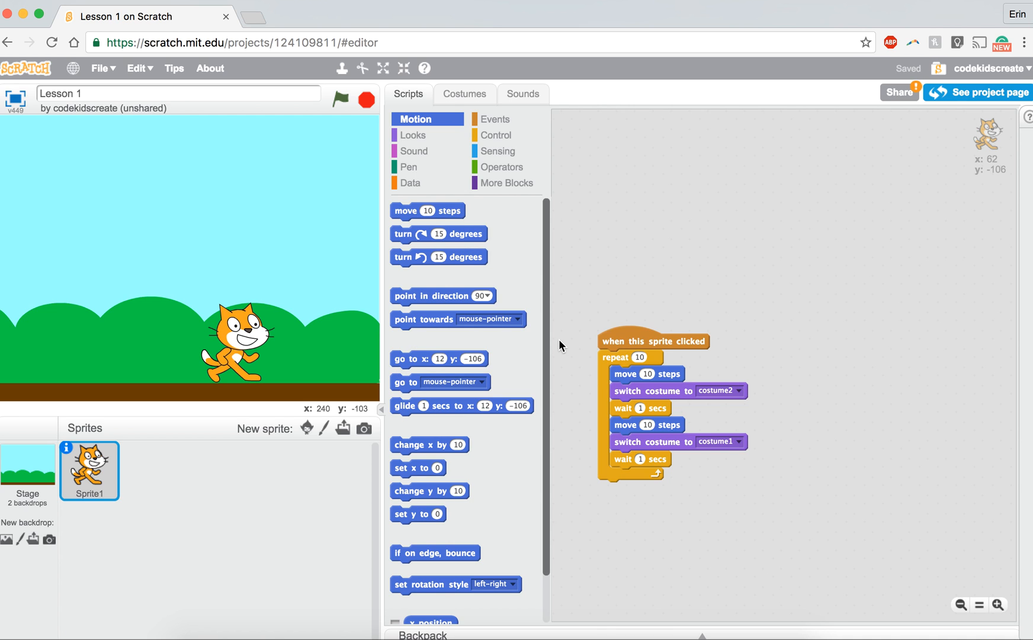
{"action": "mouse_move", "coordinate": [624, 318]}
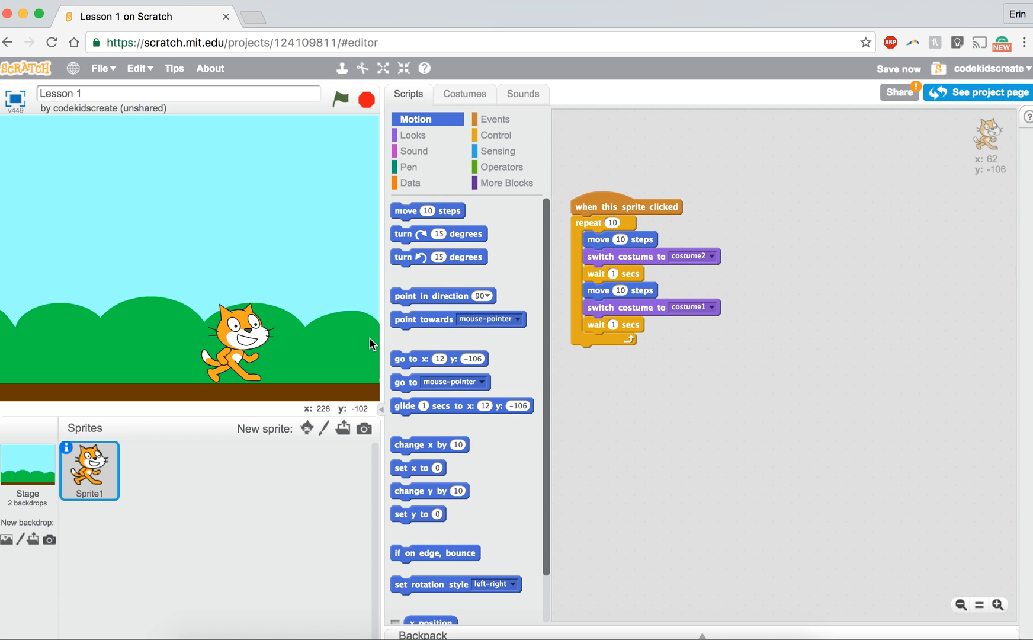
{"action": "mouse_move", "coordinate": [229, 259]}
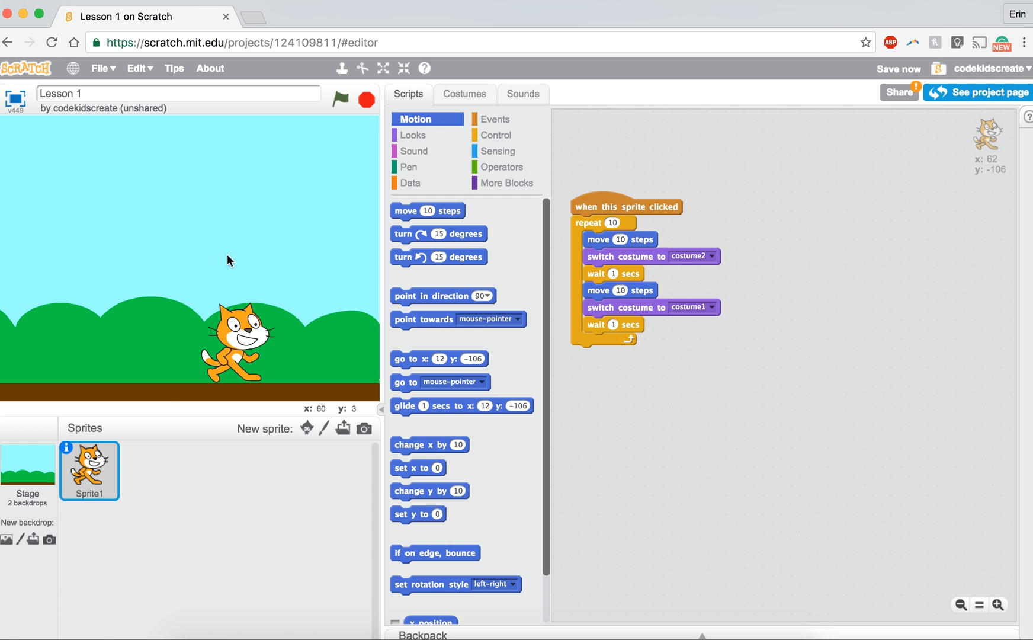
{"action": "mouse_move", "coordinate": [201, 289]}
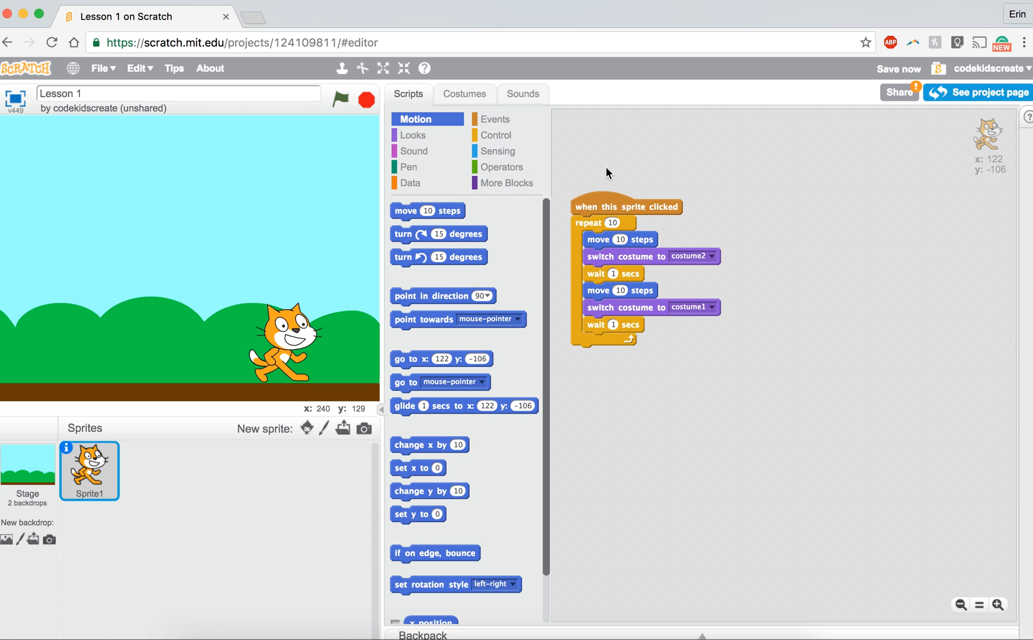
{"action": "mouse_move", "coordinate": [609, 246]}
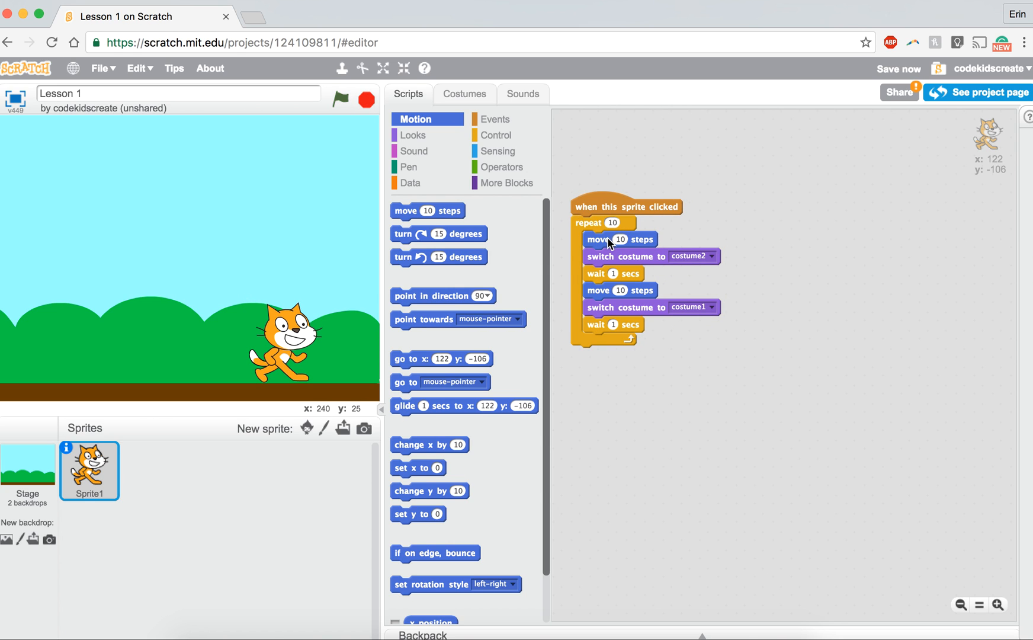